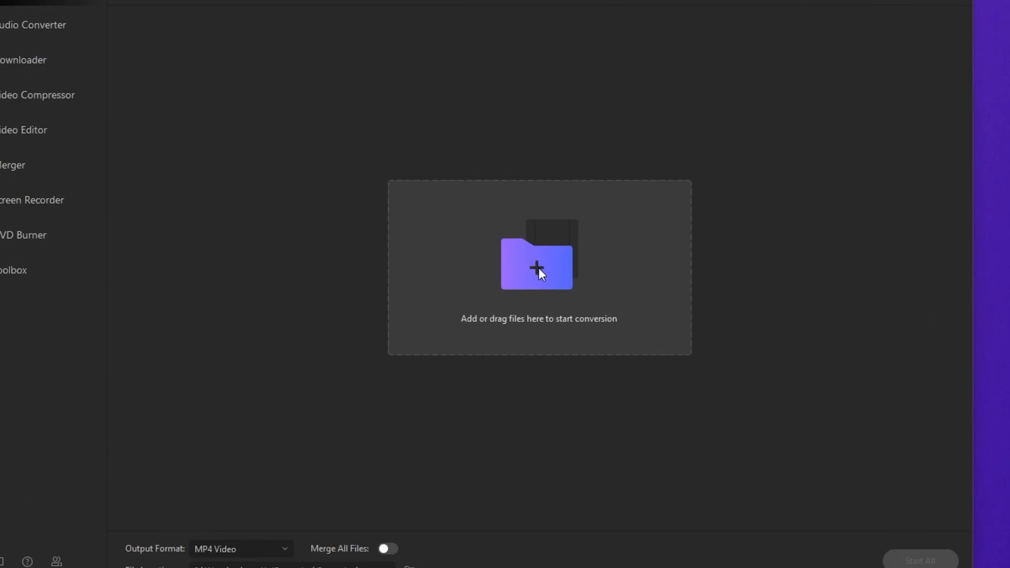
# - Add sample_1920x1080.avi from the Videos folder to the conversion list
pyautogui.click(539, 266)
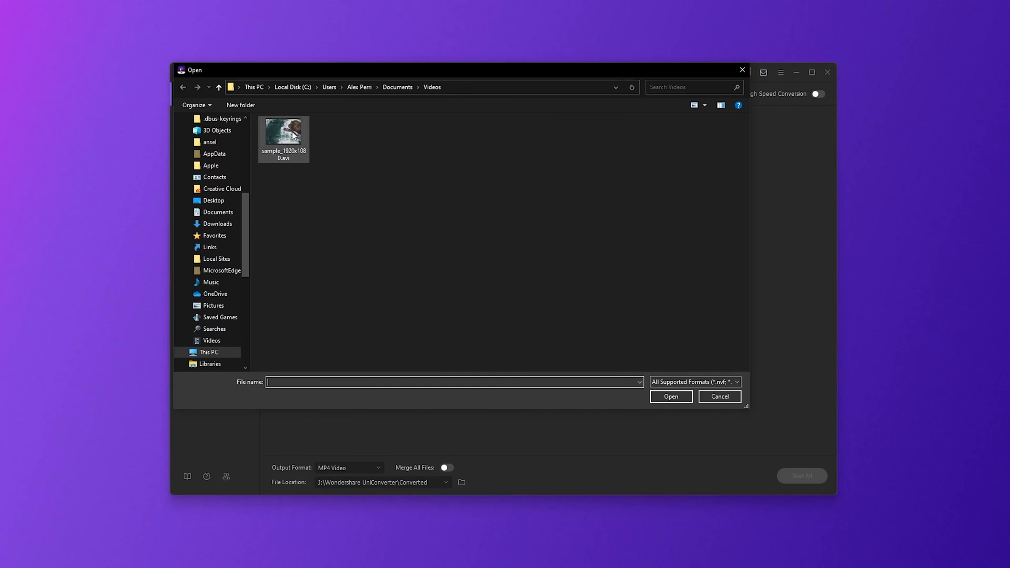
pyautogui.click(283, 129)
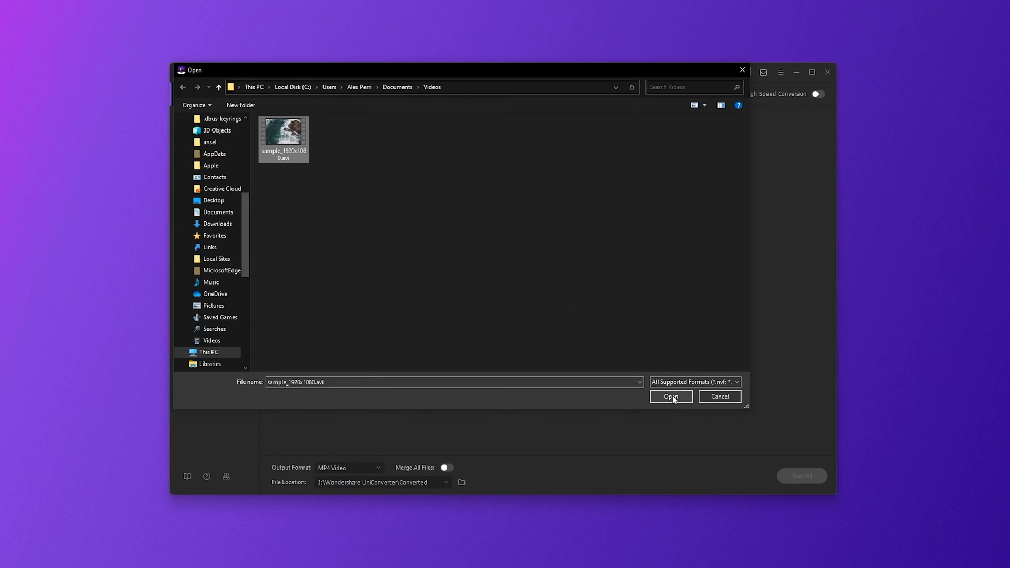
pyautogui.click(670, 397)
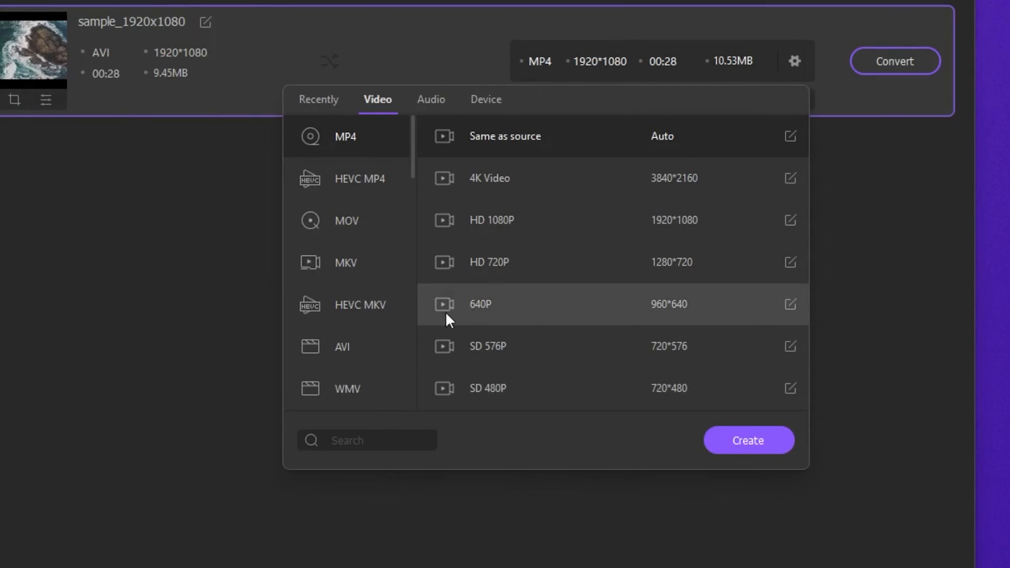
# - Choose MOV with the Same as source preset, keeping 1920*1080 resolution
pyautogui.scroll(-3)
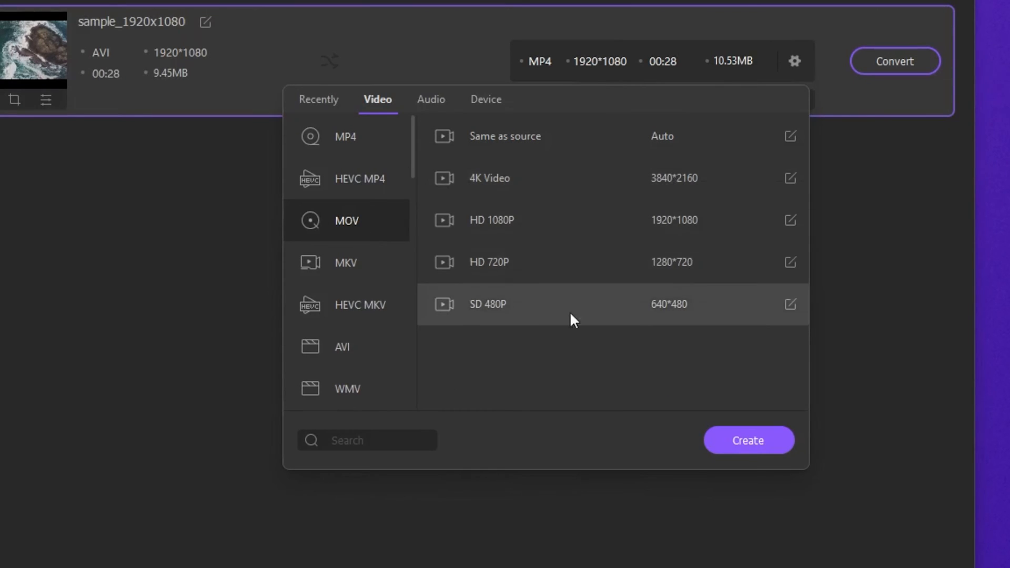
pyautogui.click(492, 220)
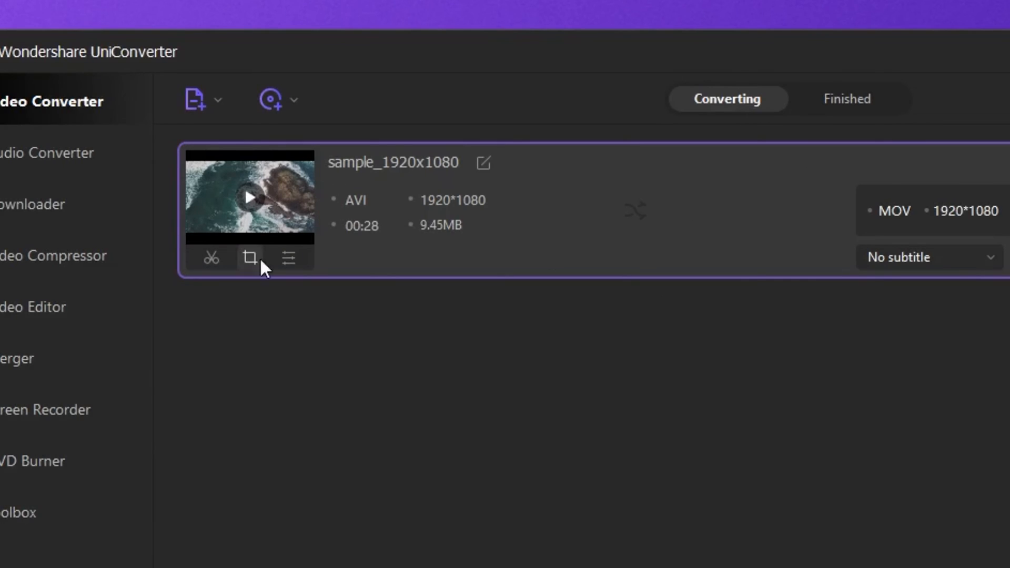
pyautogui.moveTo(262, 290)
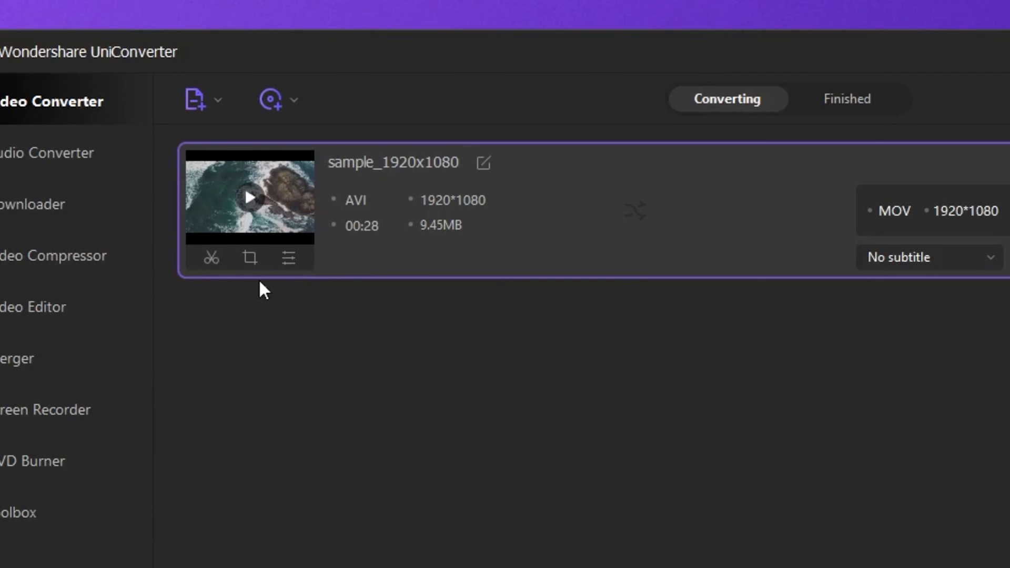
pyautogui.click(288, 258)
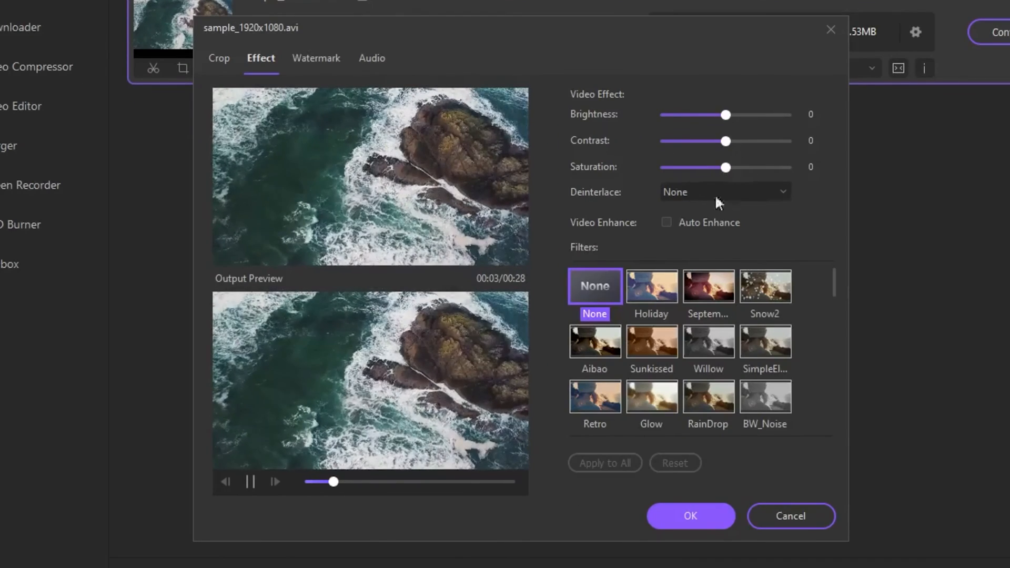
pyautogui.click(317, 58)
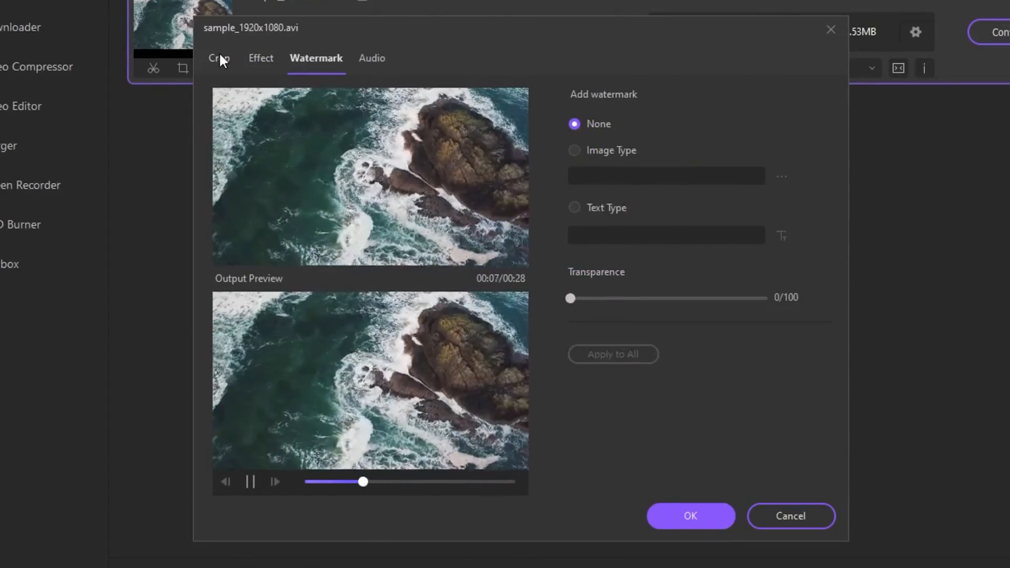
pyautogui.click(260, 58)
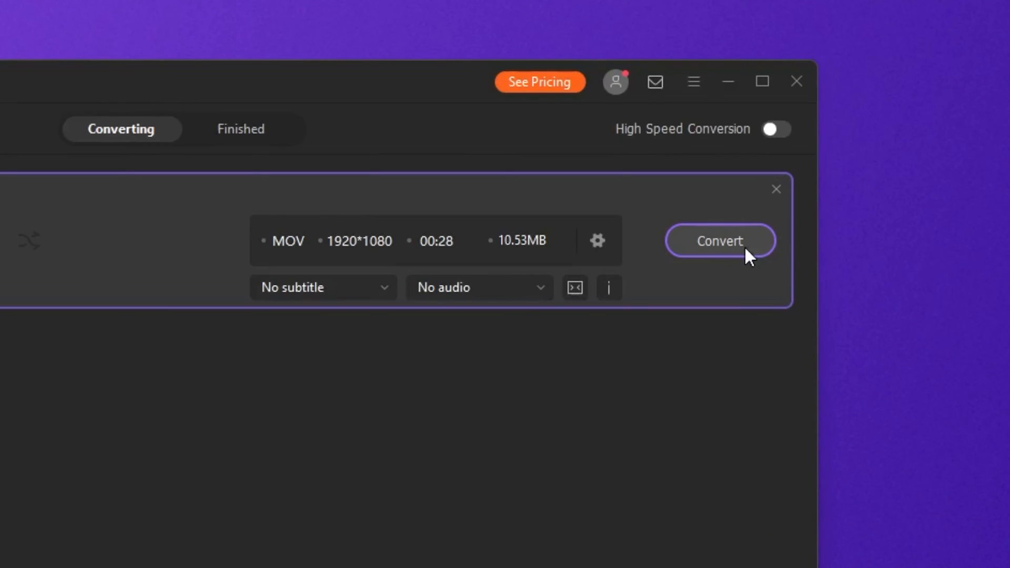
# - Convert the sample_1920x1080 clip to MOV from its row
pyautogui.click(720, 241)
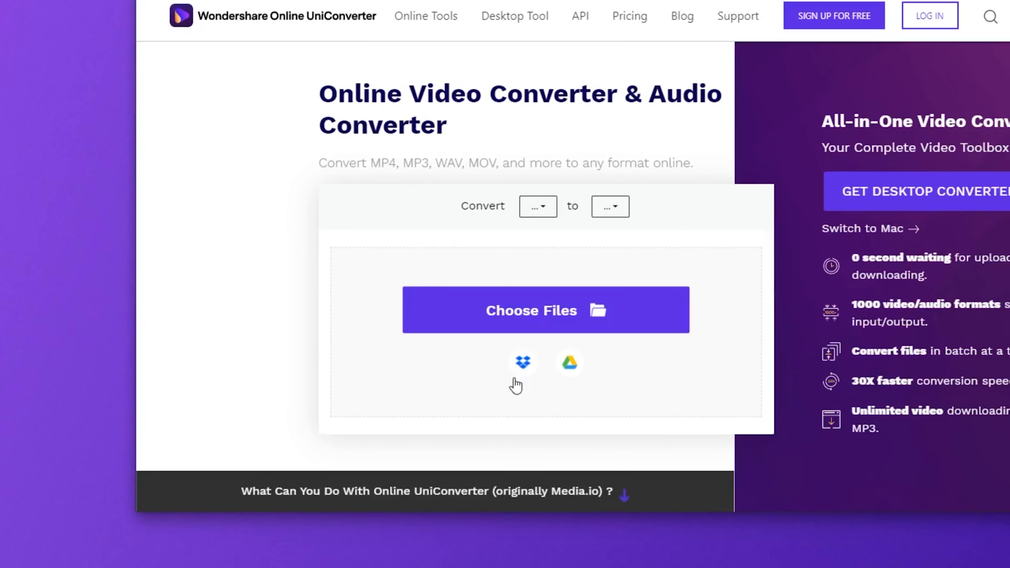
pyautogui.moveTo(555, 286)
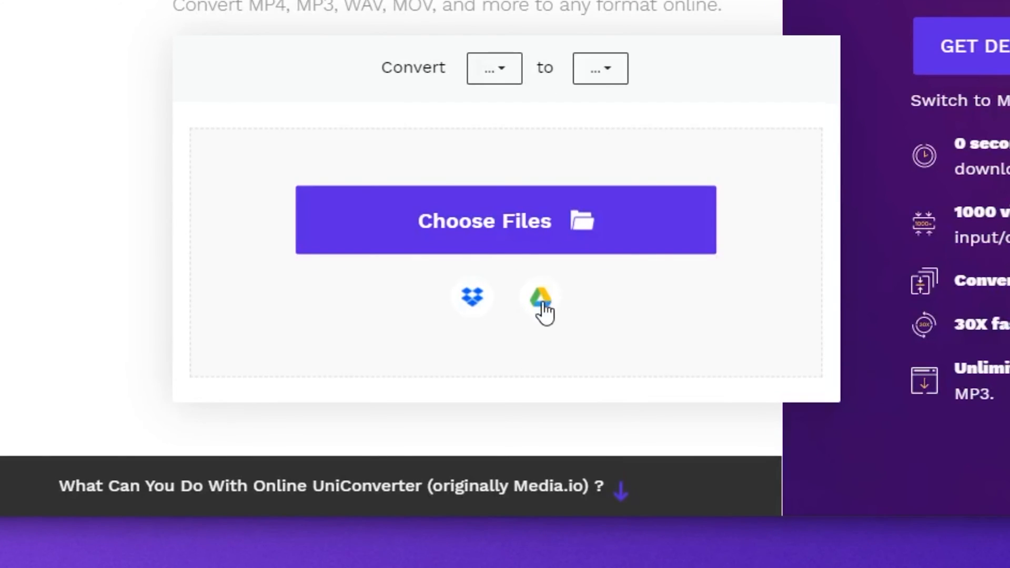
# - Upload sample_1920x1080.avi (9.45MB) to the online video converter
pyautogui.click(506, 220)
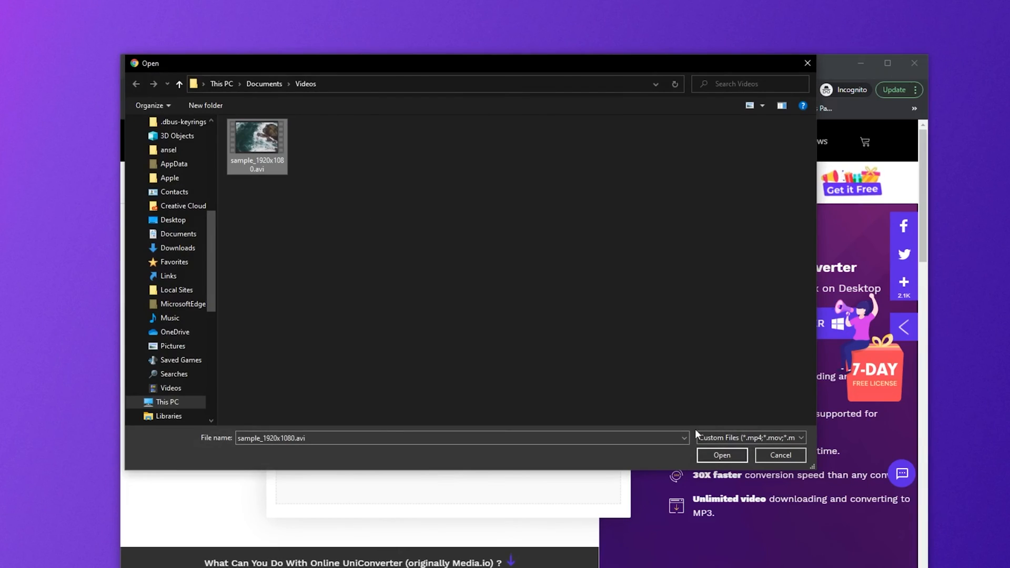
pyautogui.click(721, 454)
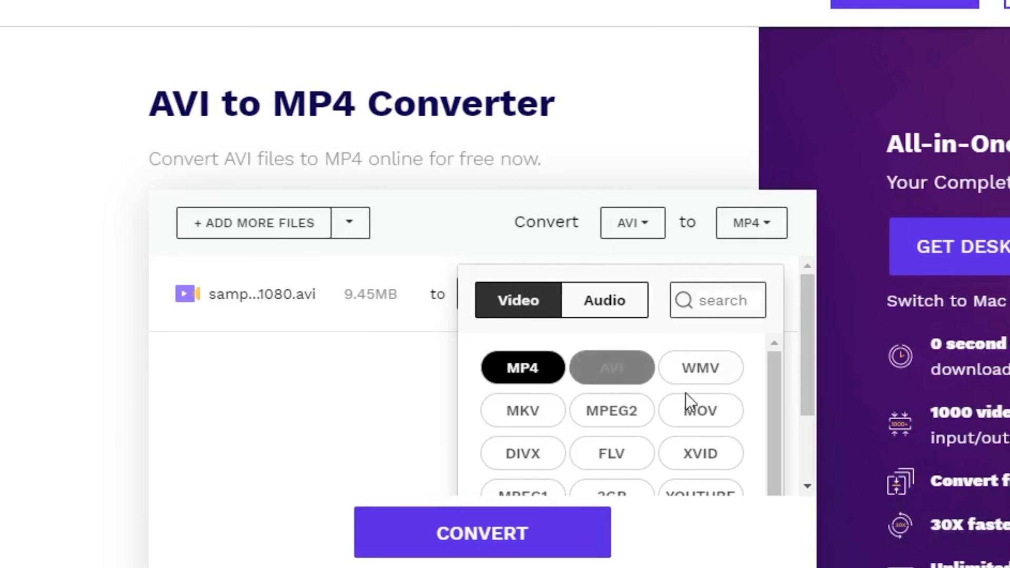
# - Set the uploaded AVI's target format to MOV, leaving encoding settings at defaults
pyautogui.click(701, 410)
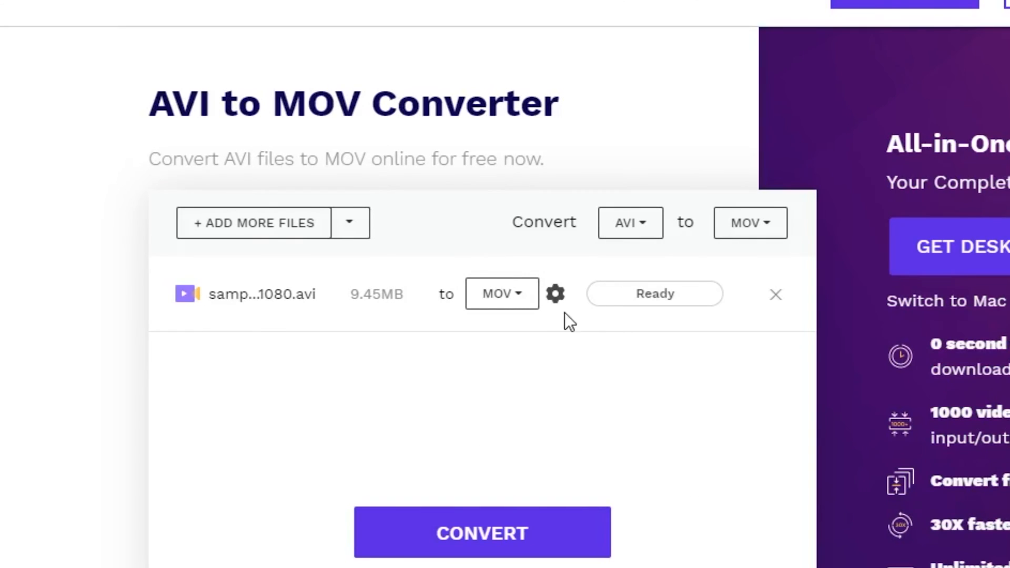
pyautogui.click(555, 294)
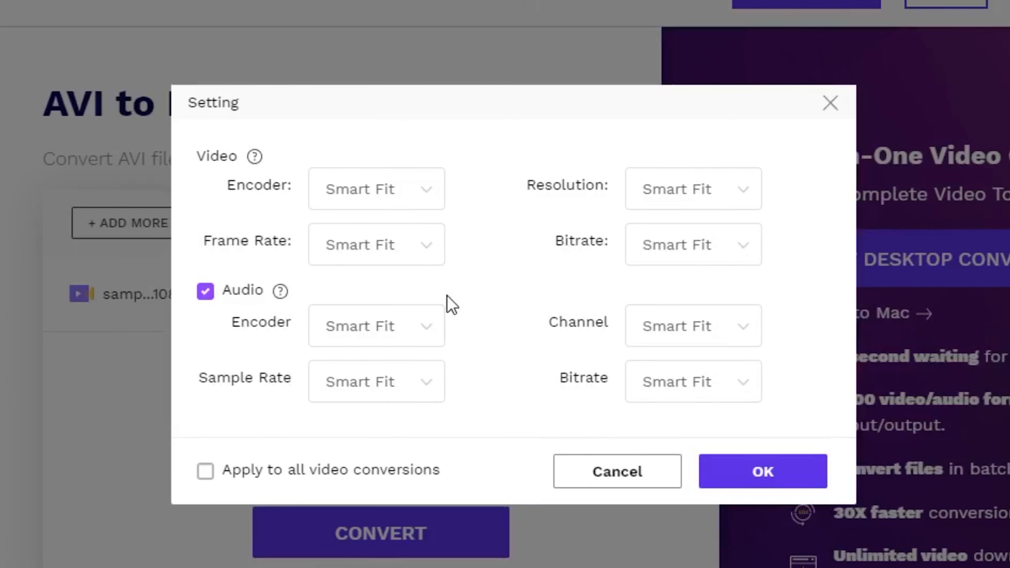
pyautogui.moveTo(538, 416)
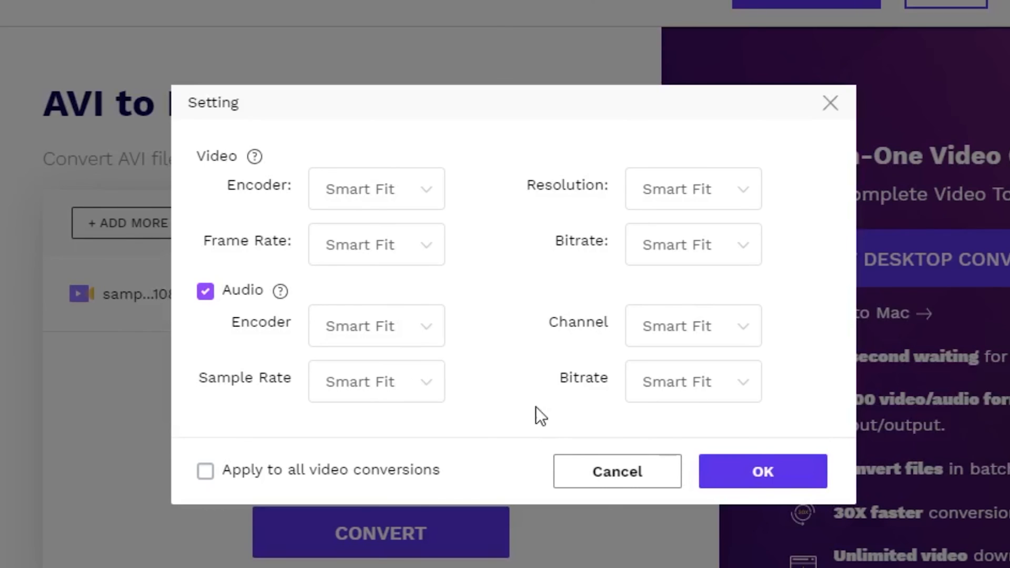
pyautogui.click(762, 472)
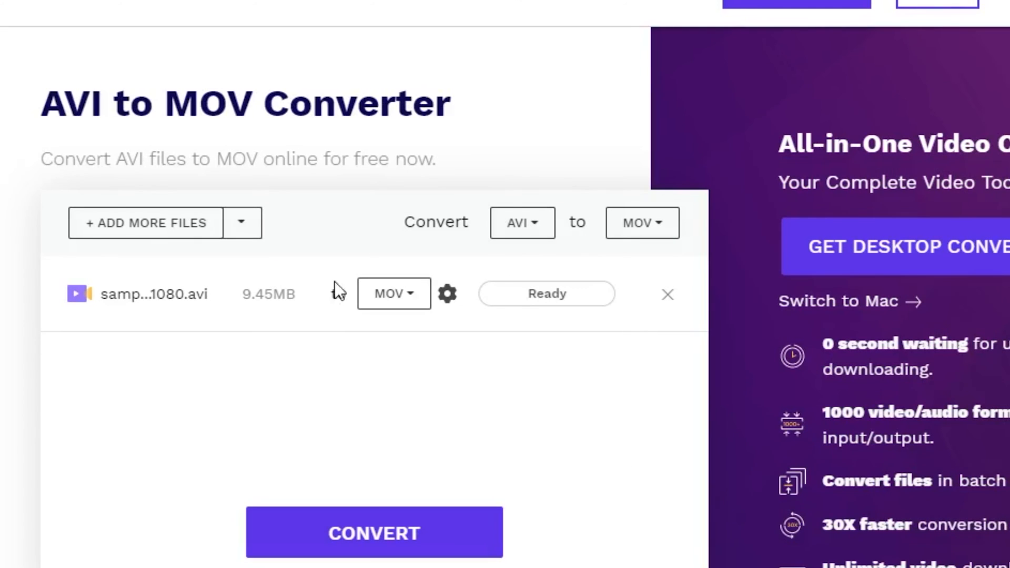
# - Start the online AVI-to-MOV conversion so the file begins uploading
pyautogui.scroll(-3)
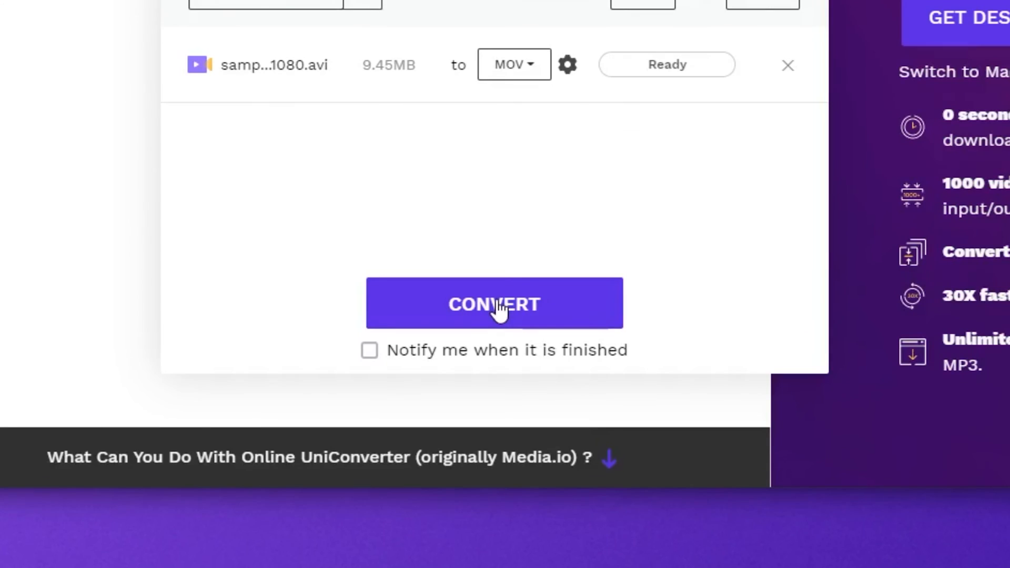
pyautogui.click(495, 303)
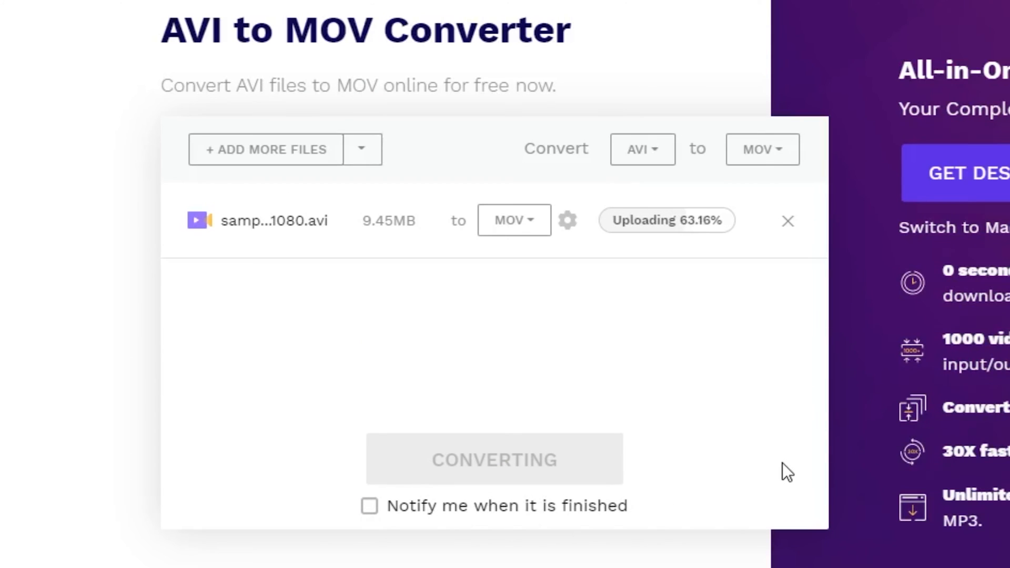